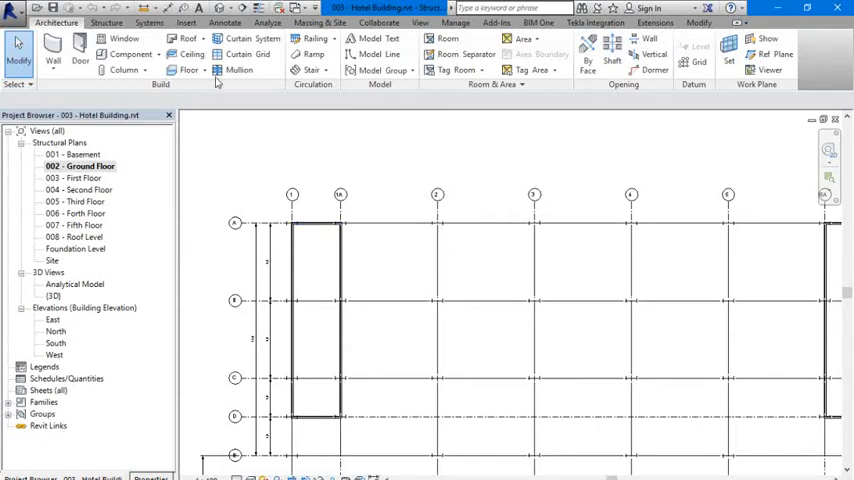
mouse_move(377, 210)
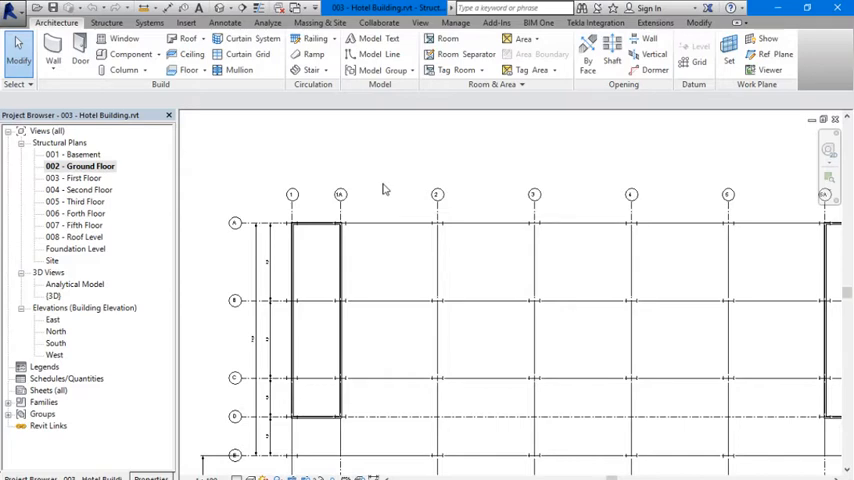
mouse_move(322, 172)
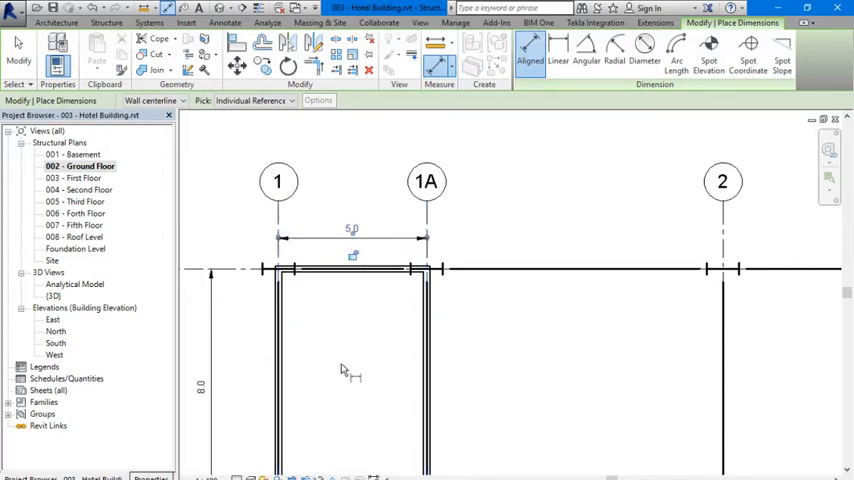
Step: Finish placing the 5.0 dimension between grids 1 and 1A, check it, and exit the tool
left_click(149, 477)
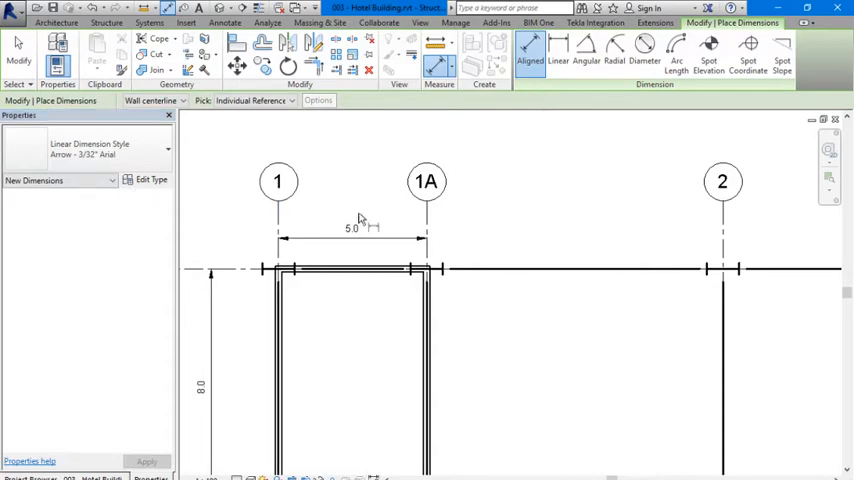
left_click(350, 238)
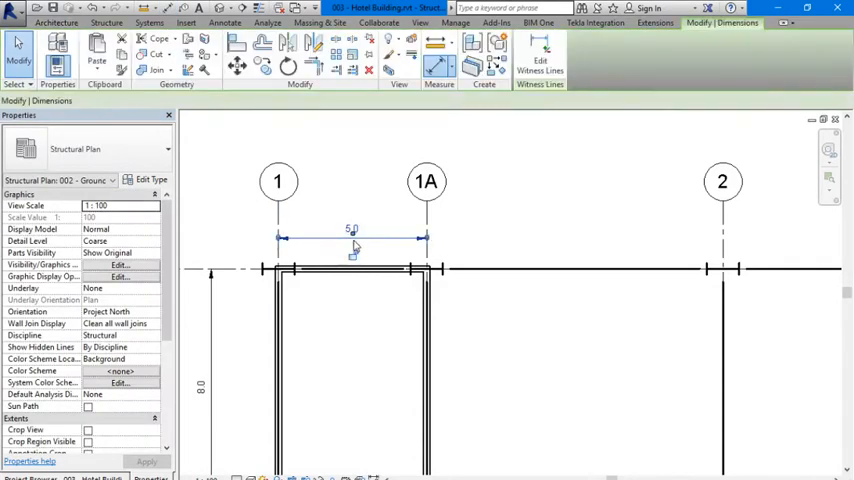
left_click(350, 238)
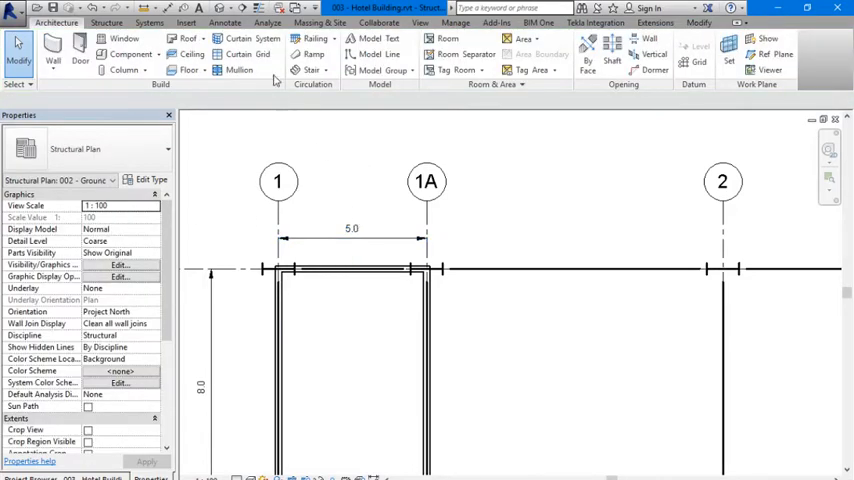
mouse_move(460, 66)
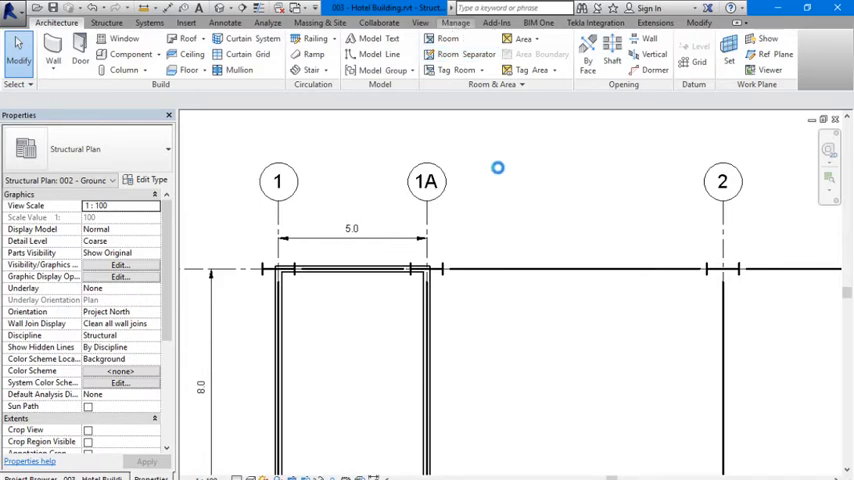
Step: Open Project Units, view Structural discipline units, then return to Common length format
left_click(456, 22)
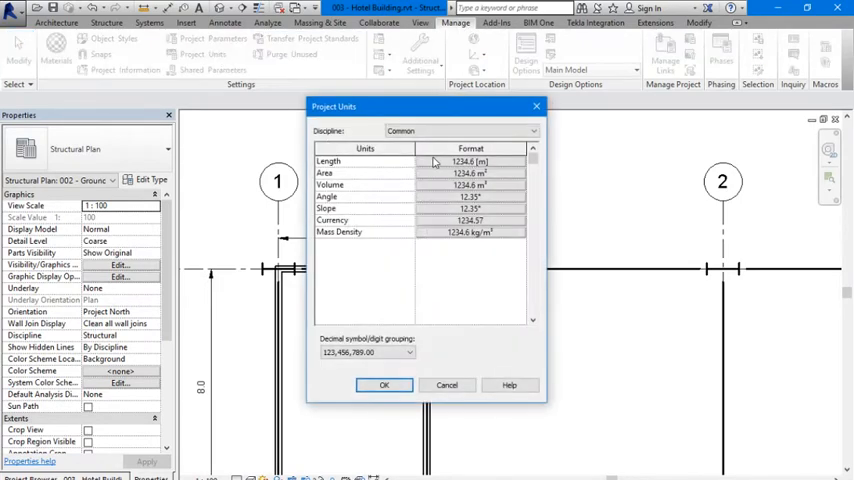
left_click(532, 131)
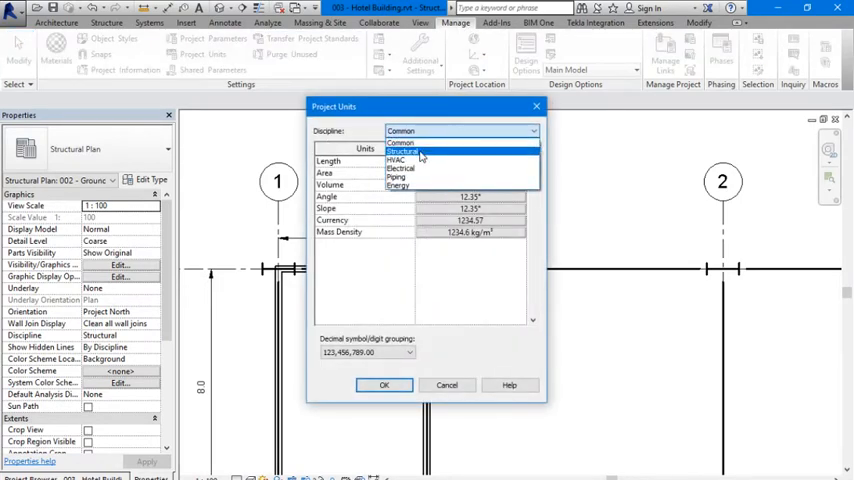
mouse_move(417, 168)
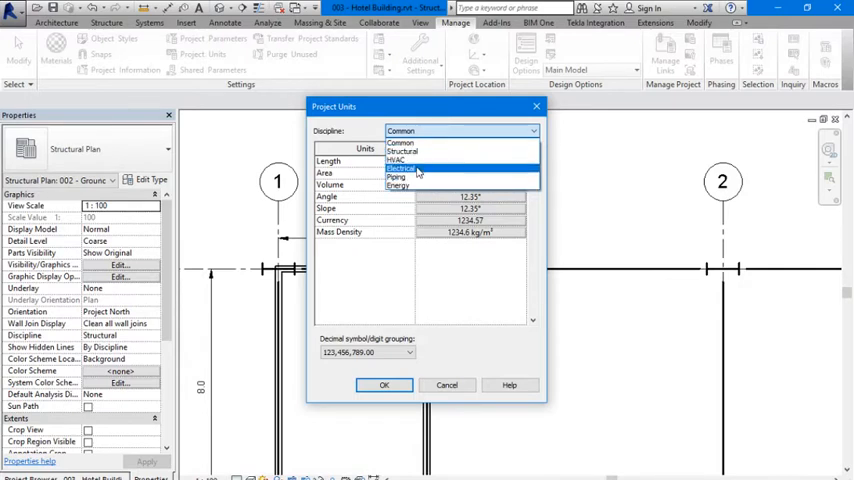
left_click(402, 151)
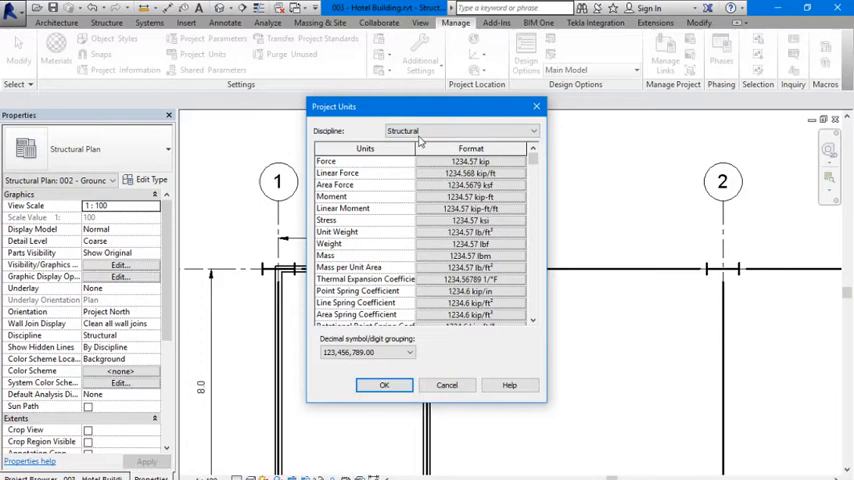
left_click(460, 130)
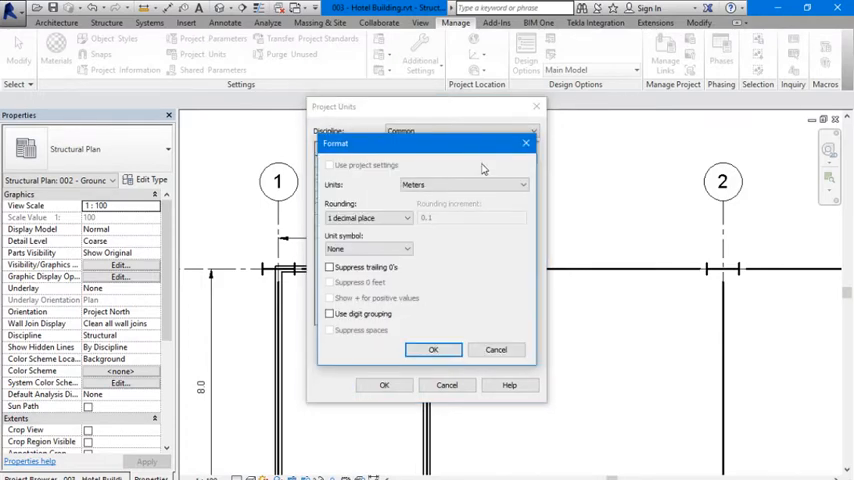
Step: Set length units to feet and fractional inches and choose the rounding option
left_click(520, 184)
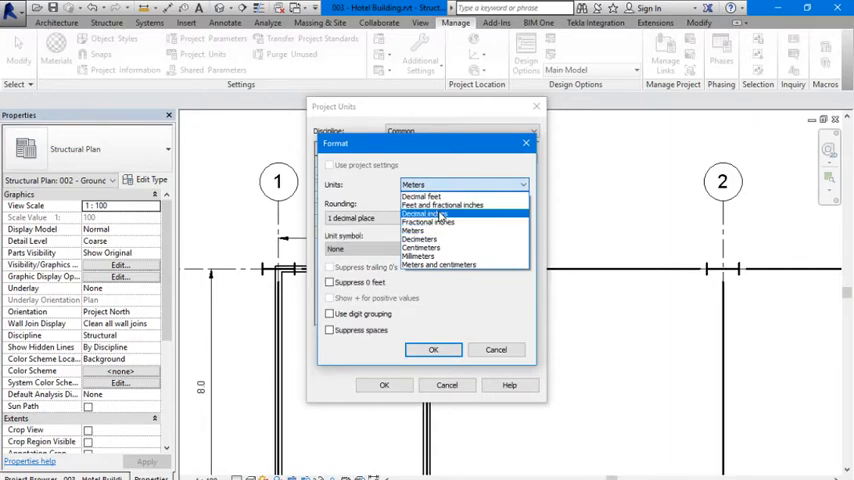
mouse_move(441, 265)
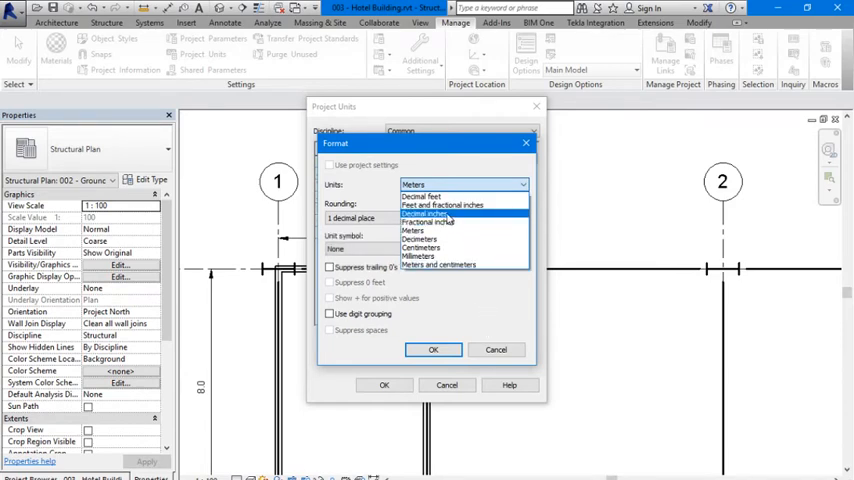
left_click(442, 203)
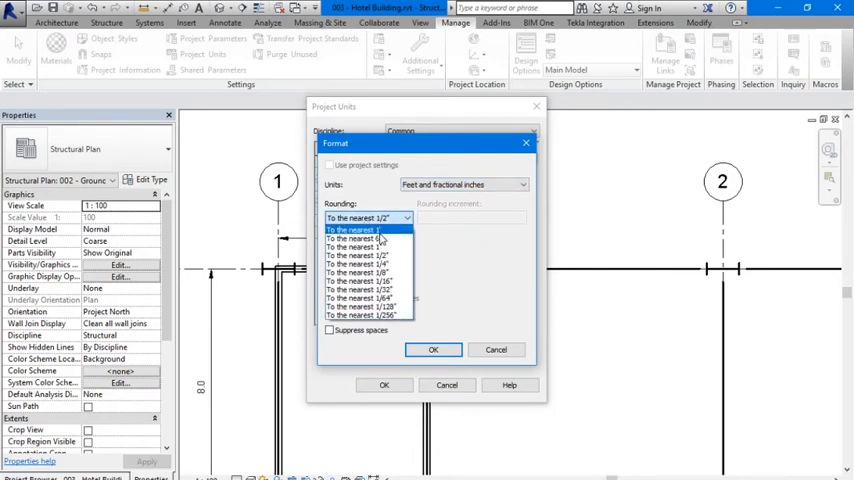
left_click(367, 237)
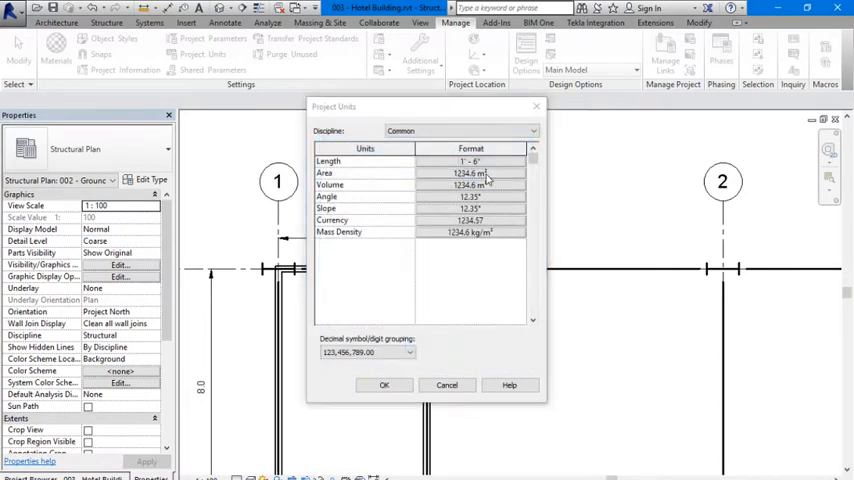
Step: Set area units to square feet and volume units to cubic feet
left_click(463, 184)
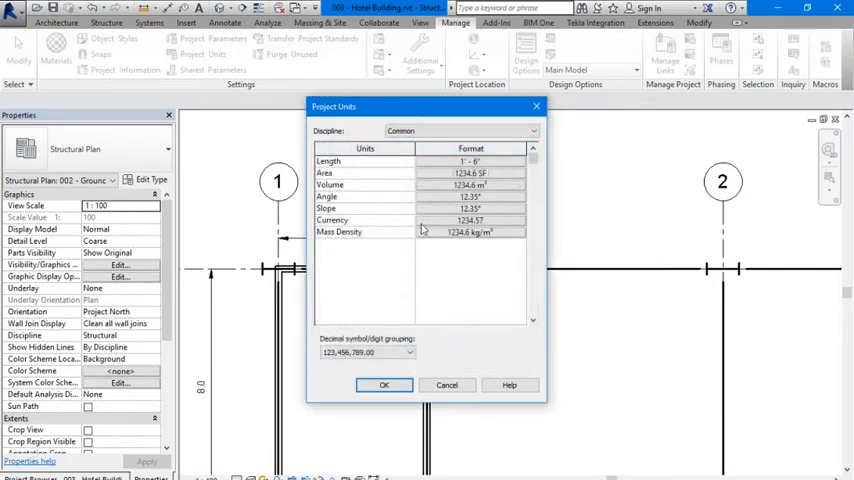
left_click(463, 184)
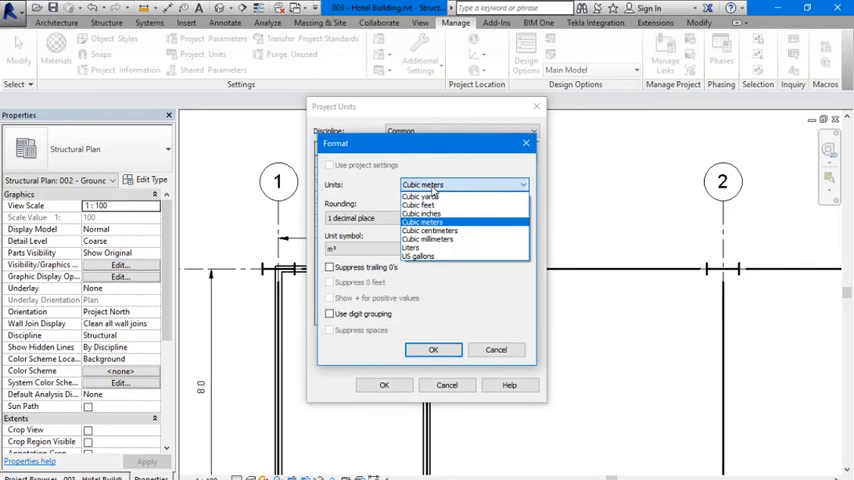
left_click(433, 349)
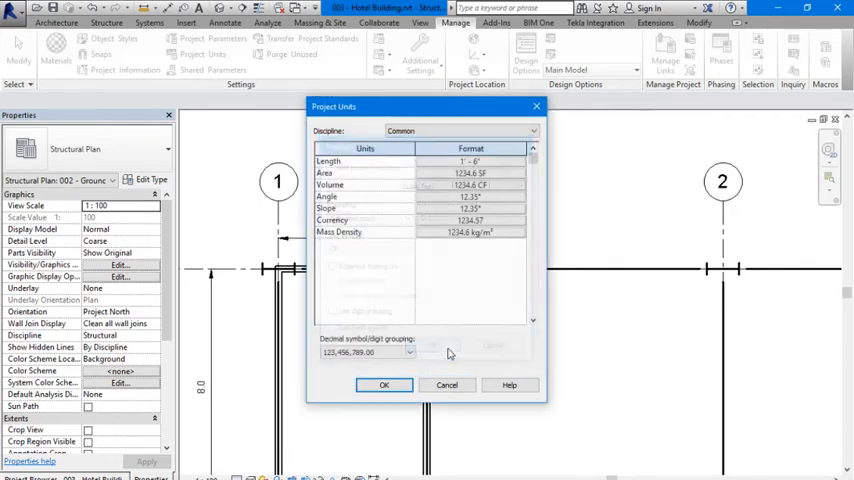
Step: Review angle format unchanged, set mass density to pounds per cubic foot, and apply
left_click(470, 196)
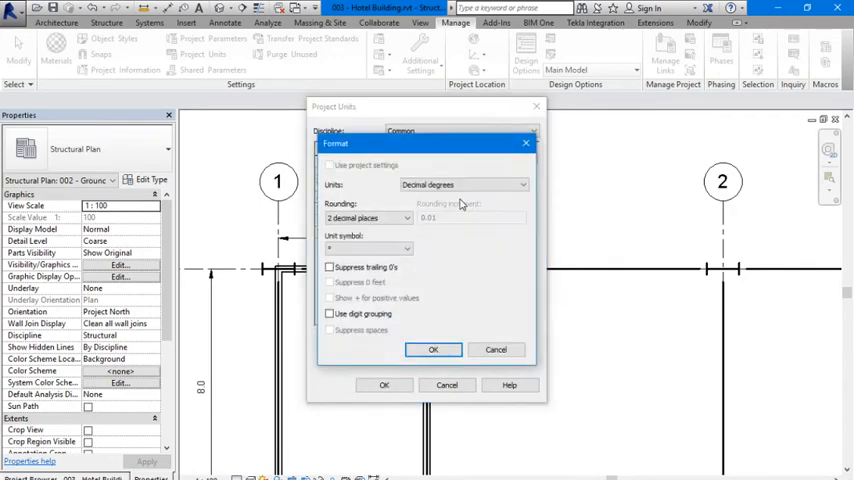
left_click(433, 349)
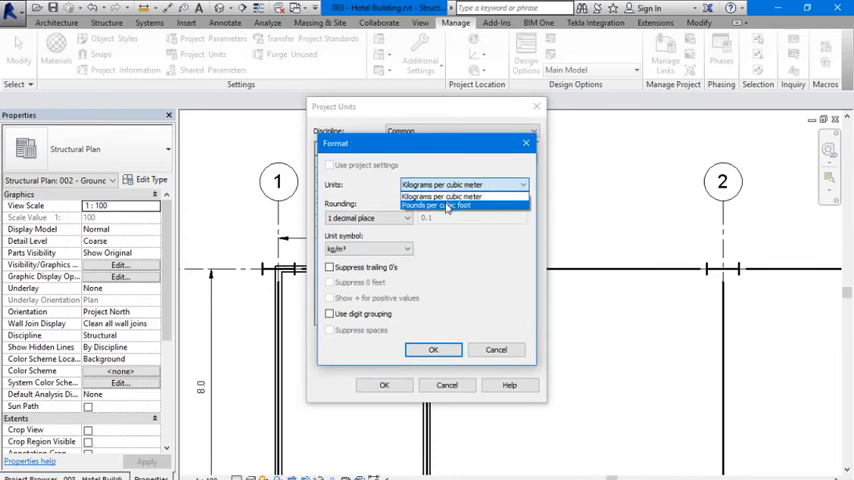
left_click(433, 349)
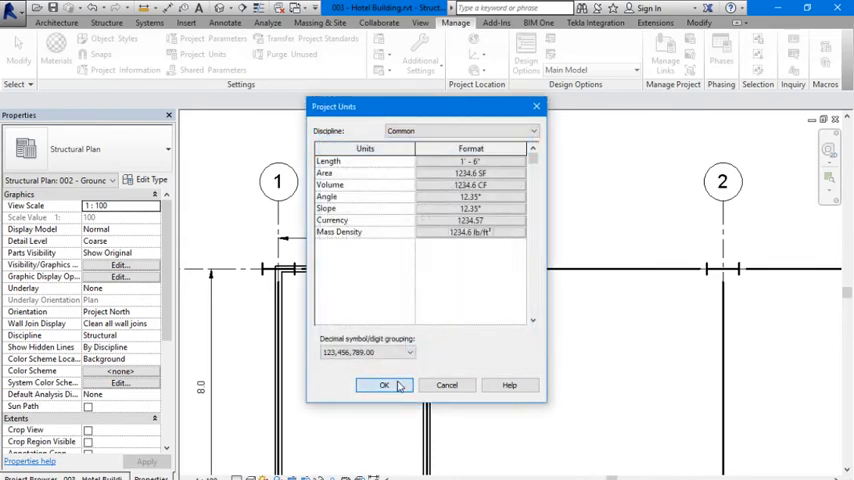
left_click(384, 385)
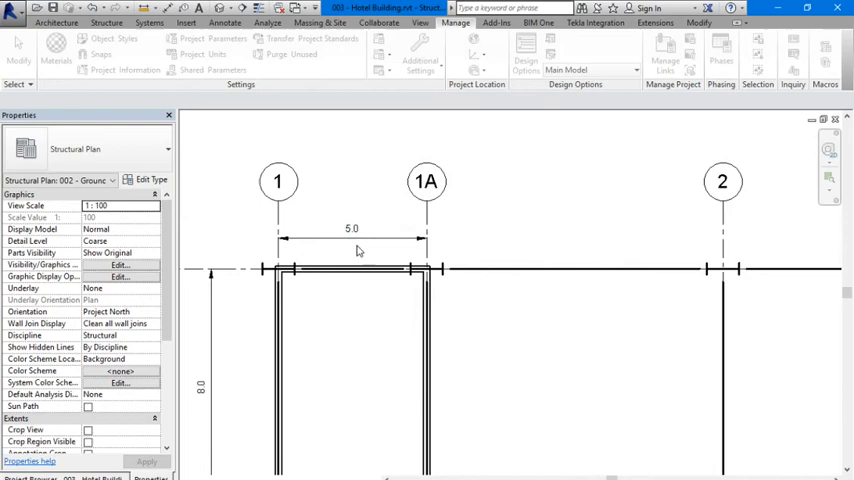